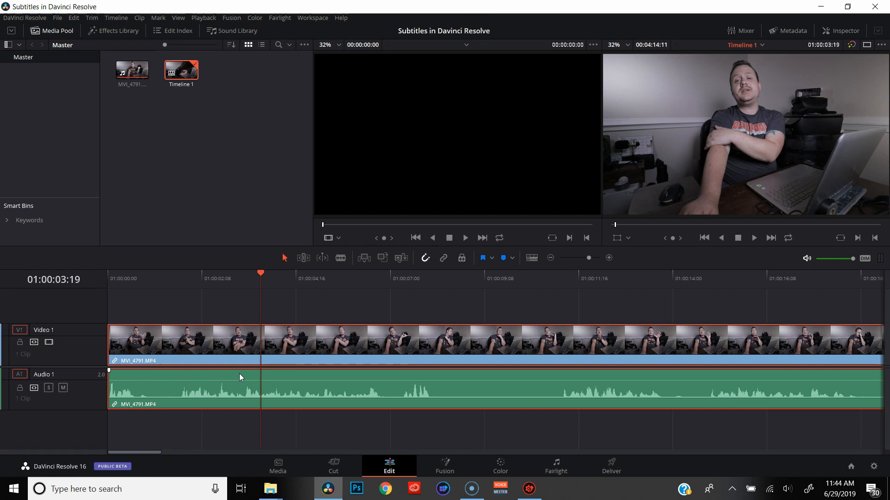
Add a subtitle track above the video track via the track header menu
left_click(194, 363)
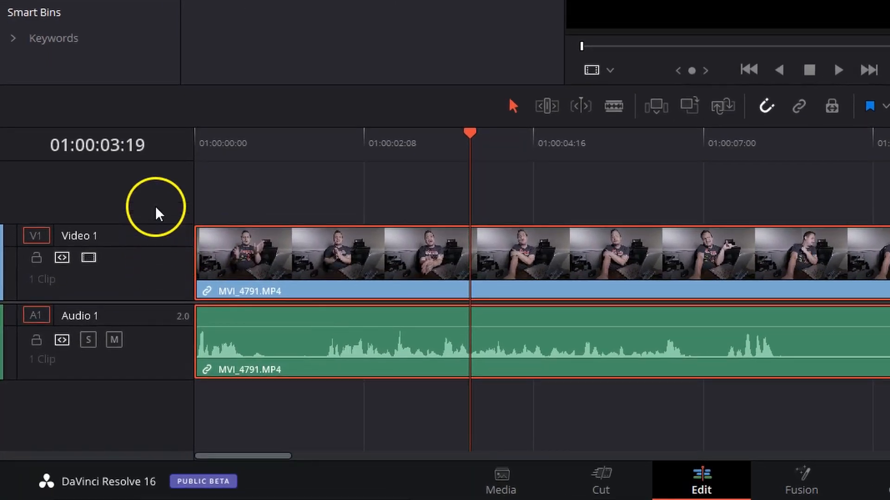
right_click(158, 213)
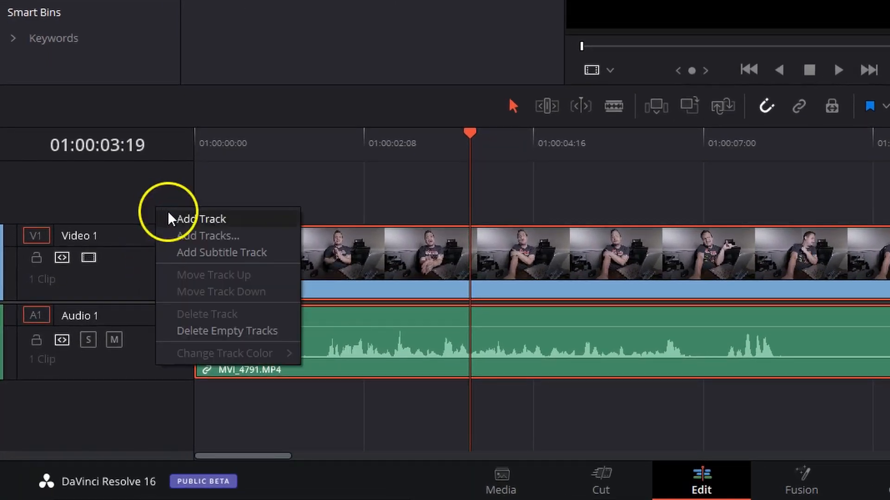
left_click(221, 252)
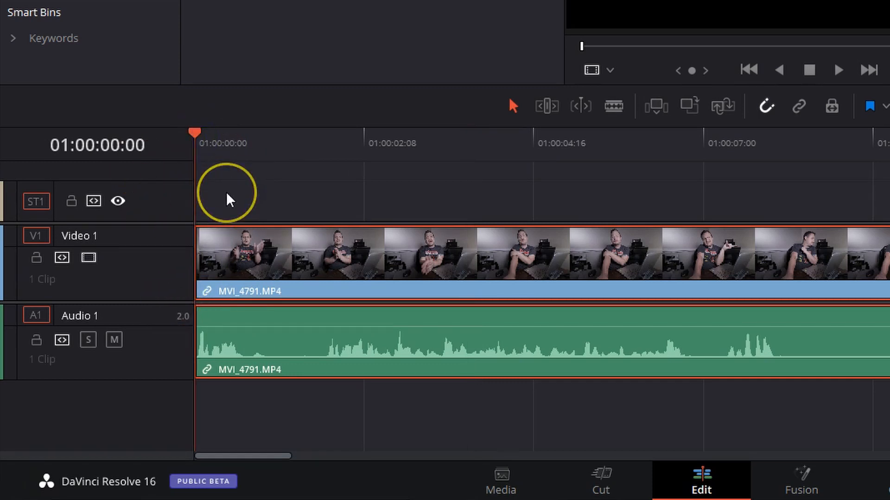
mouse_move(267, 195)
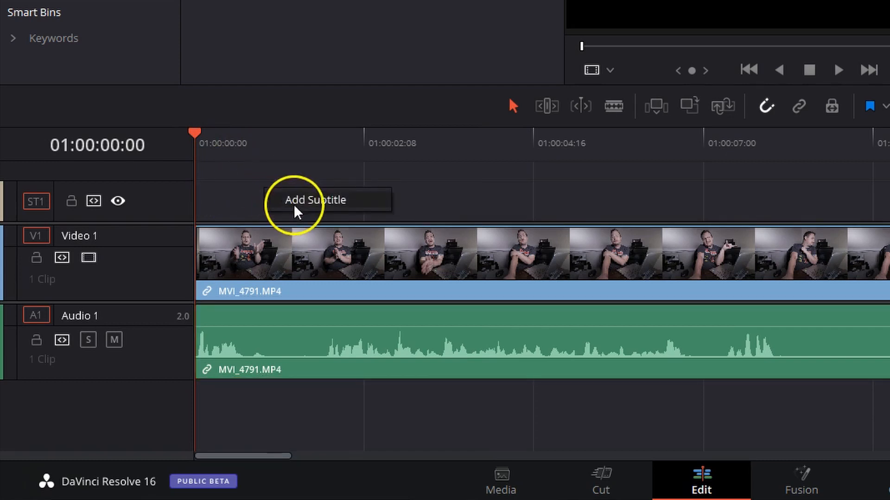
Add a subtitle clip at the track start and trim it to end at 01:00:02:14
left_click(316, 200)
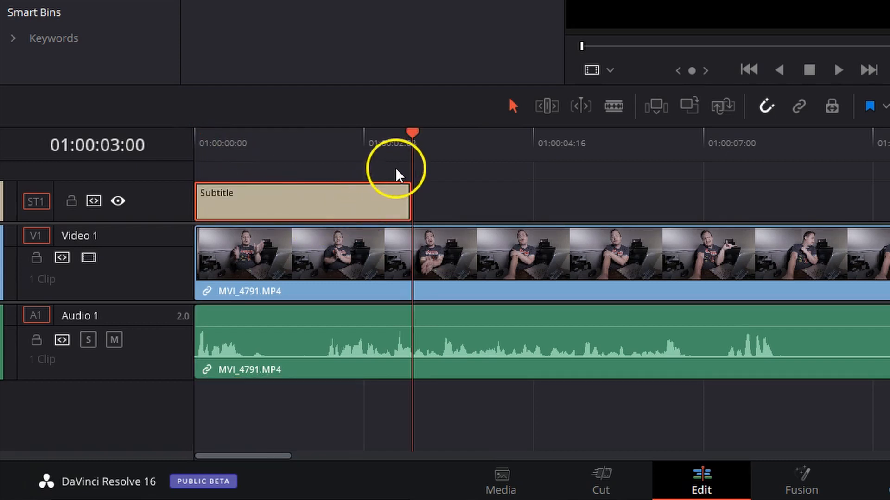
mouse_move(422, 153)
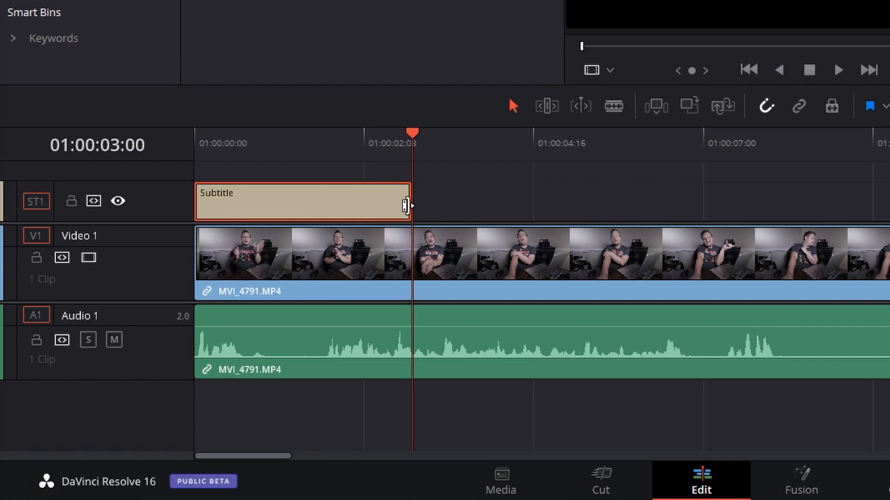
left_click_drag(404, 206, 465, 206)
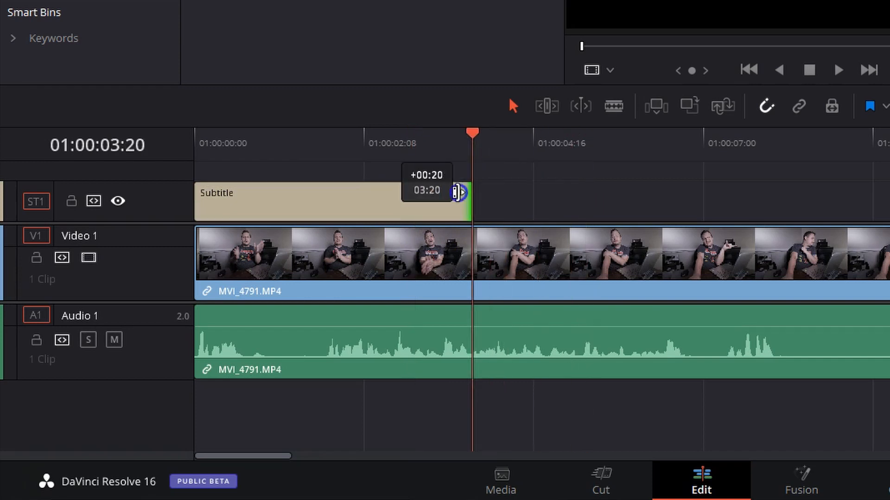
left_click_drag(460, 190, 380, 190)
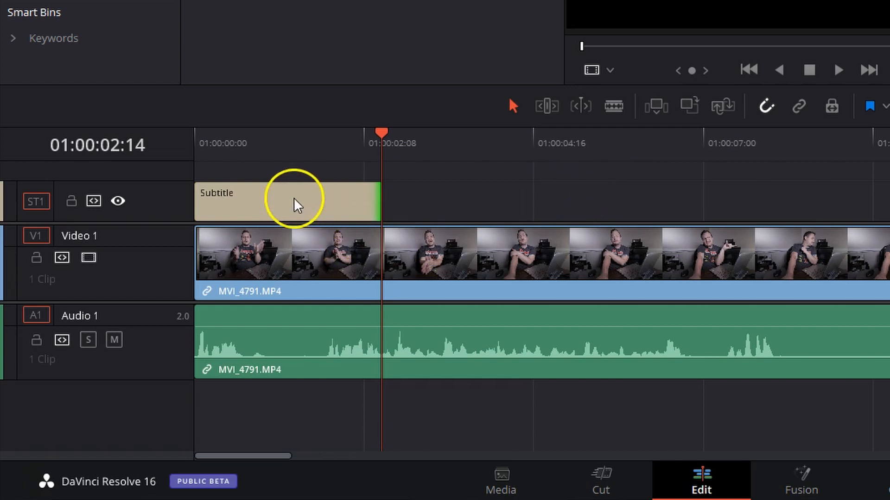
left_click(286, 203)
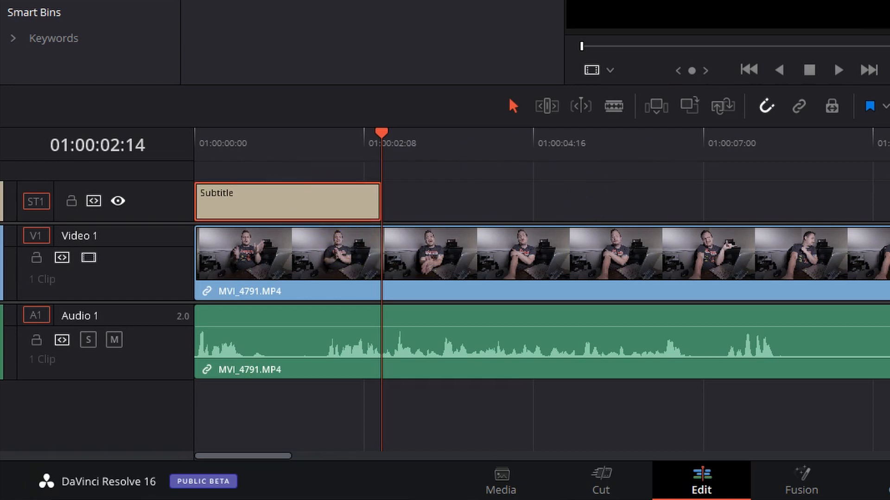
key("home")
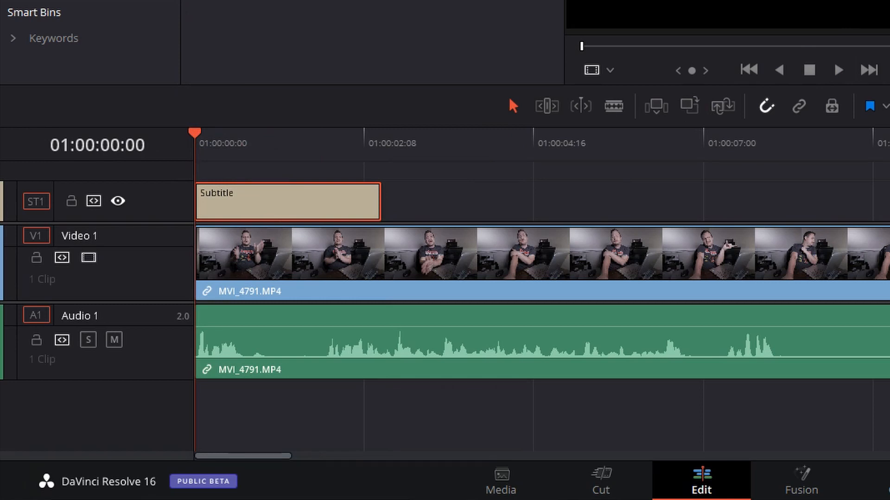
Replace the first caption's placeholder text with 'This is a subtitle'
left_click(801, 23)
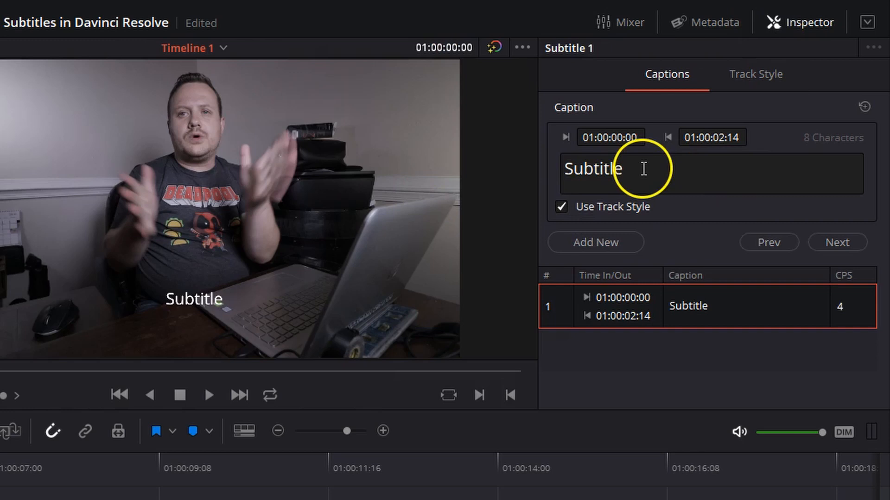
double_click(594, 169)
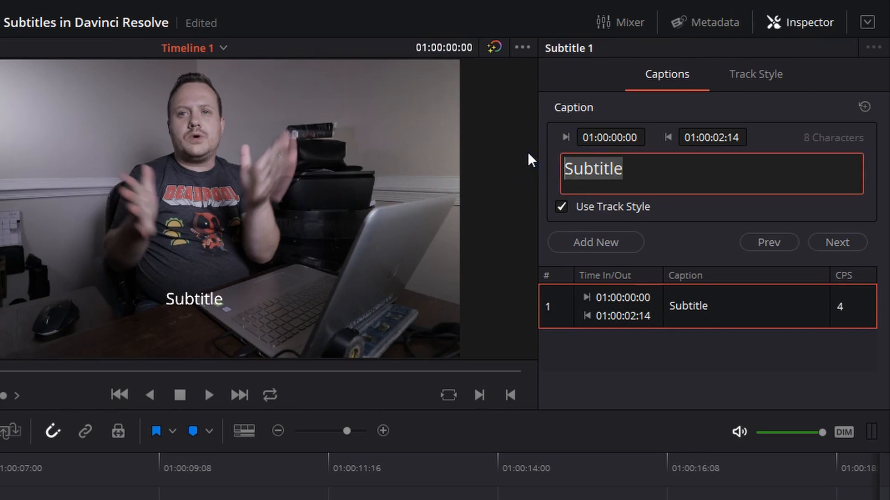
type("T")
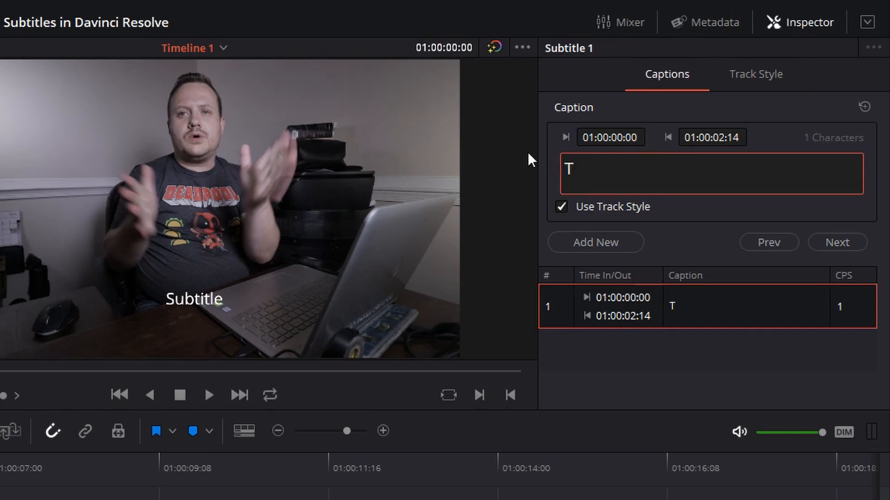
type("his is a subtitl")
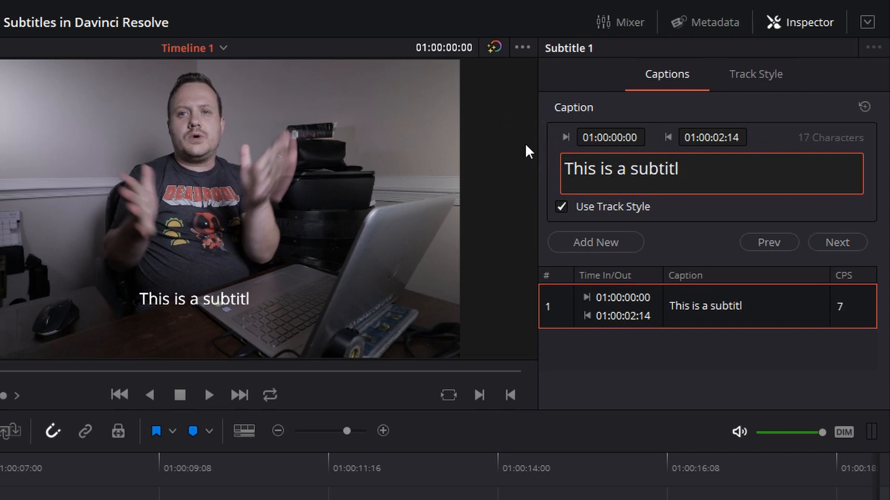
type("e")
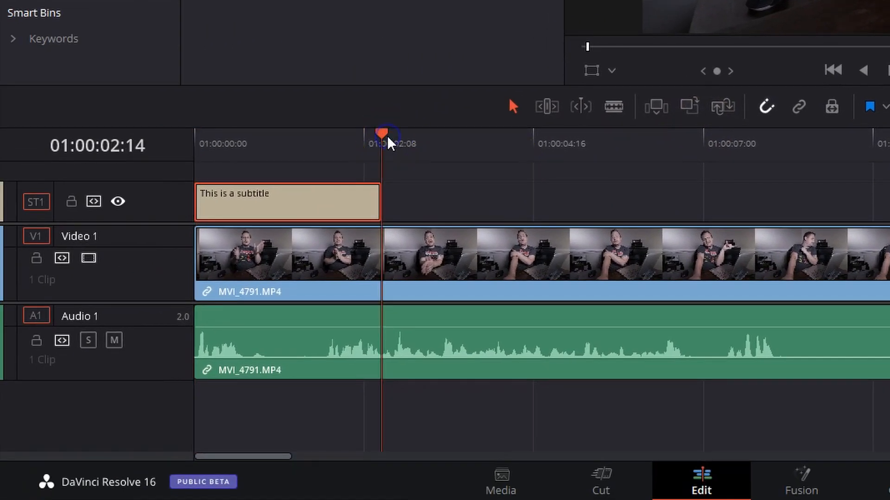
mouse_move(451, 201)
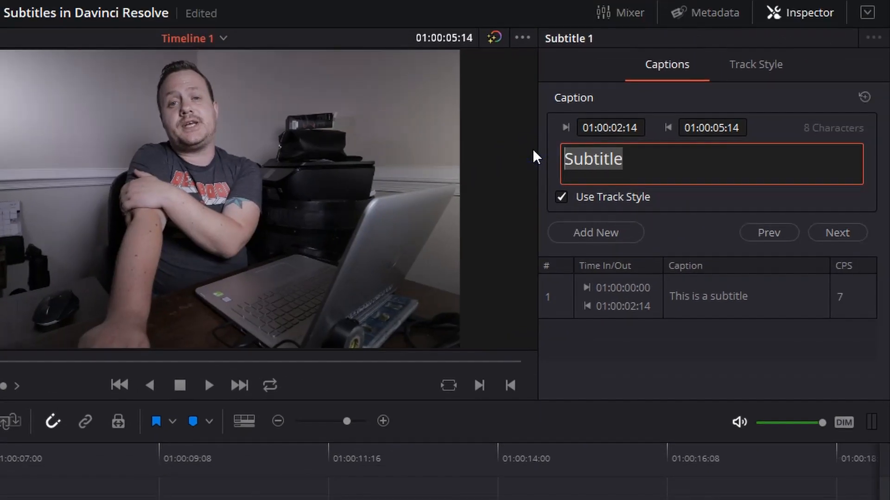
Add a second caption reading 'This is another subtitle'
type("This is")
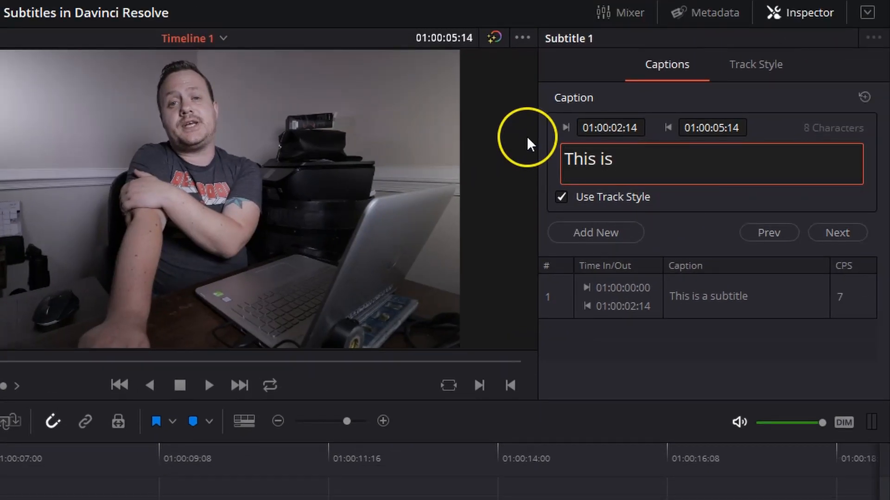
type("another sub")
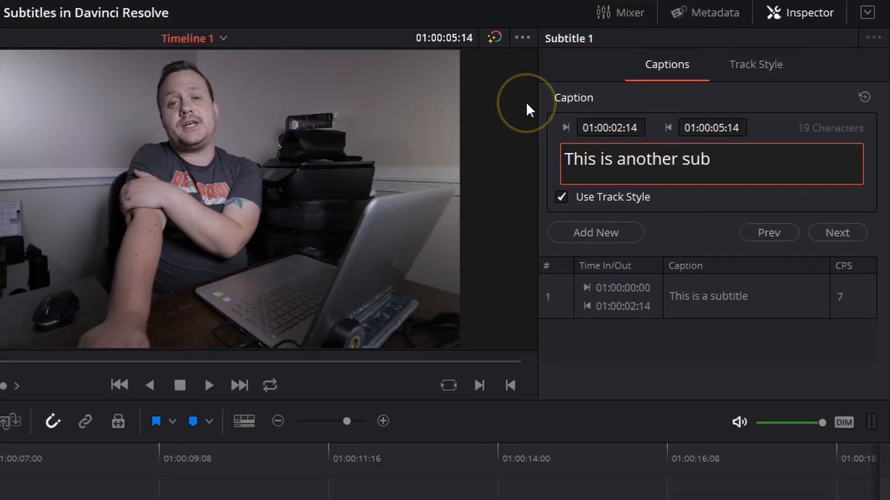
type("title")
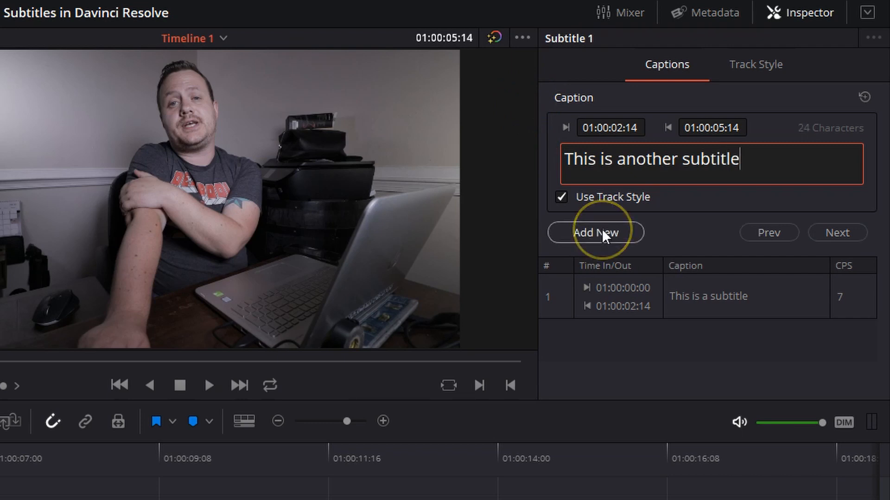
Add a third caption reading 'And this is once again another subtitle.'
left_click(595, 232)
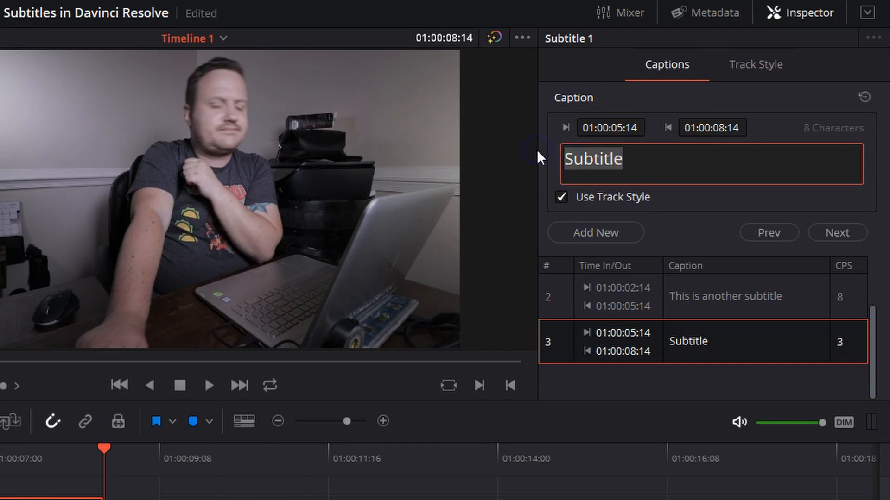
type("A")
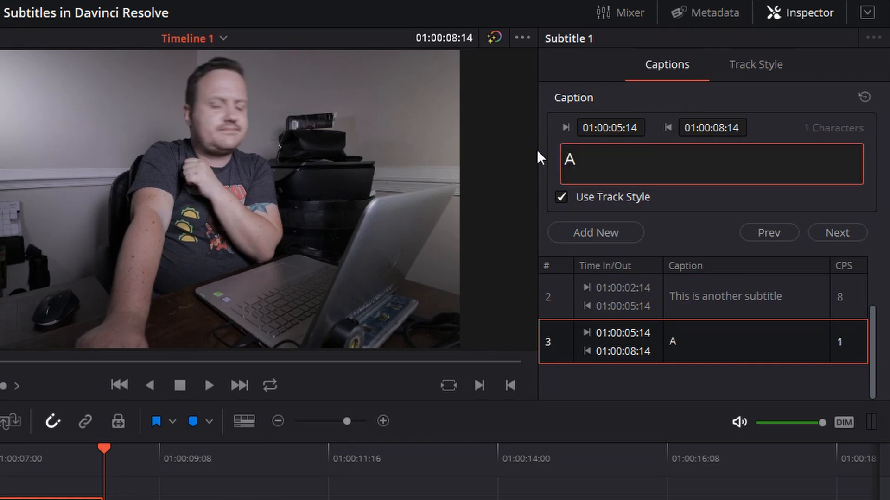
type("And this is")
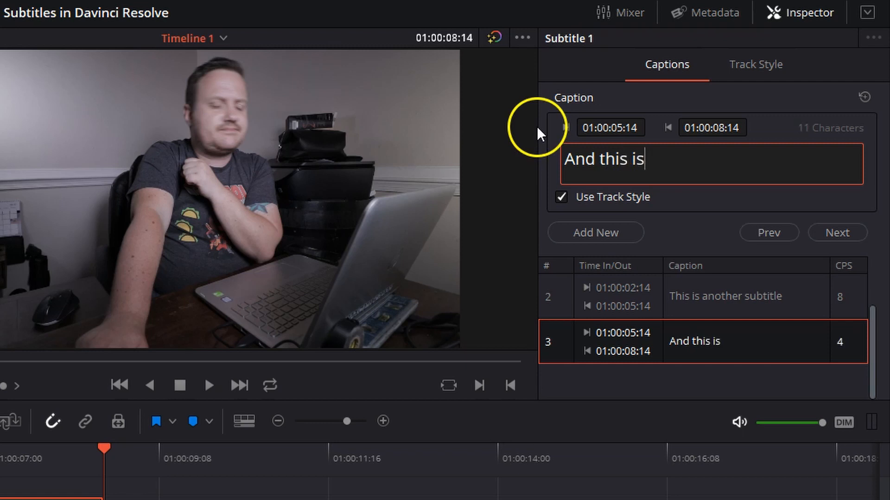
type("on")
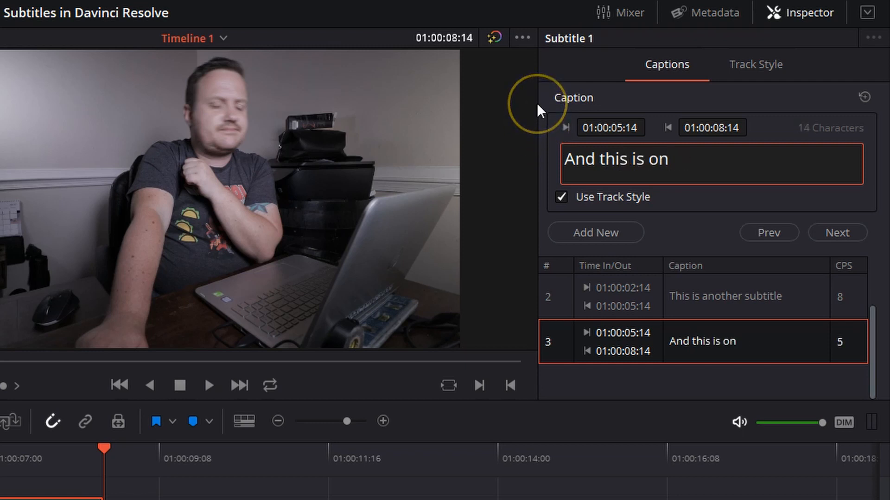
type("once again")
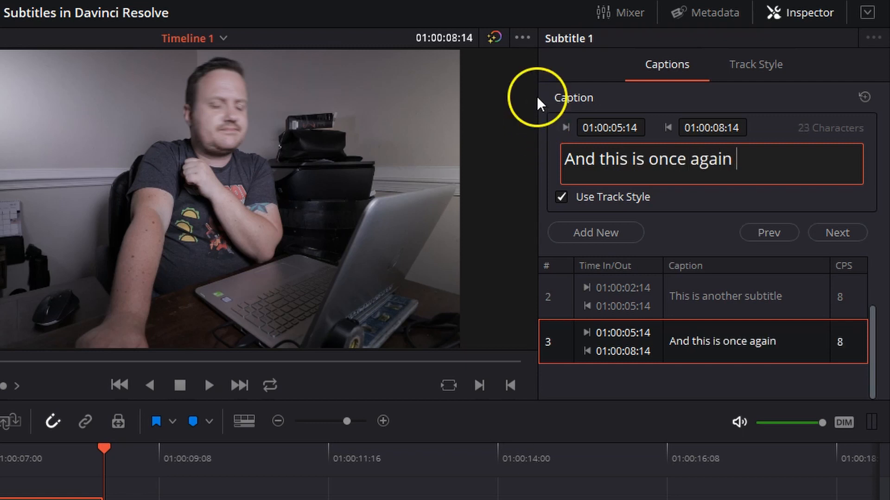
type("another su")
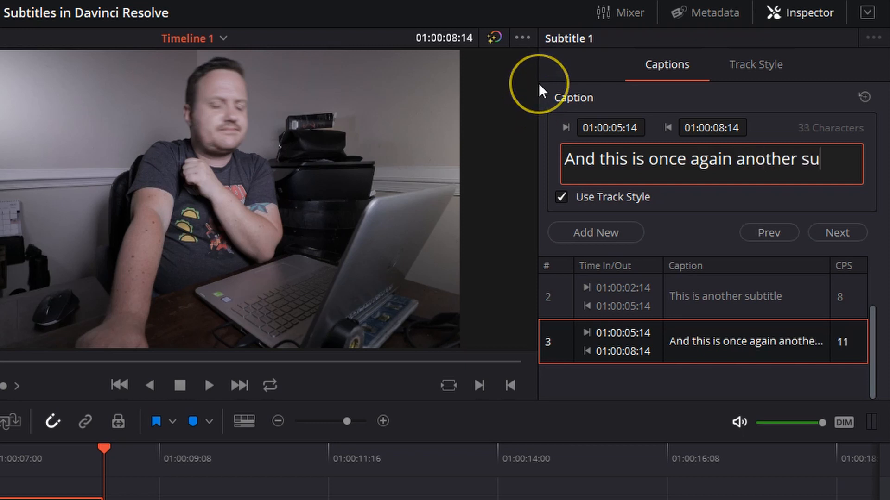
type("btitle")
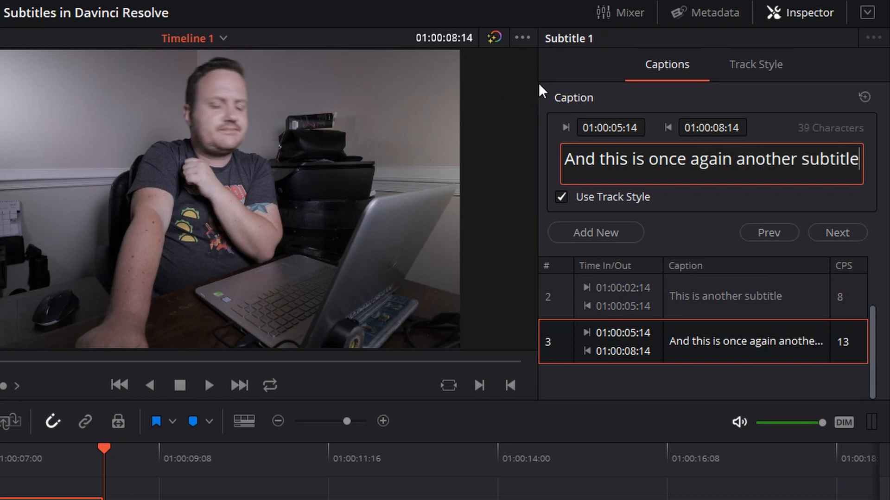
type(".")
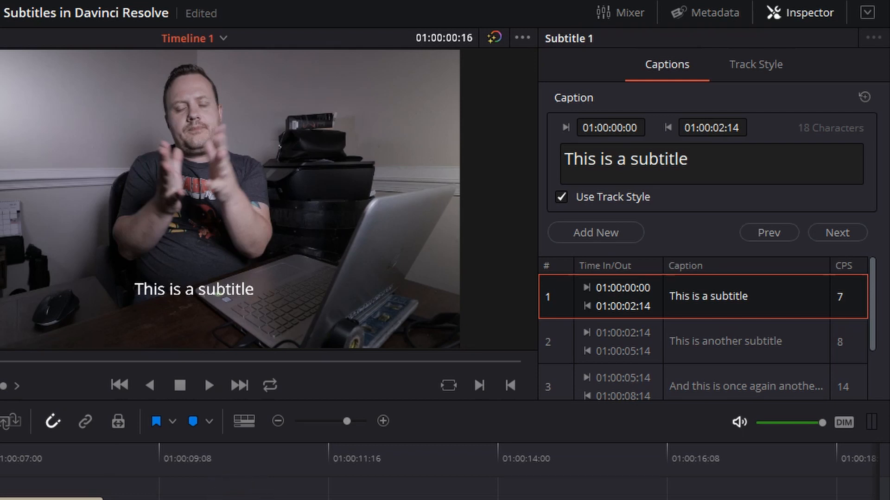
mouse_move(310, 54)
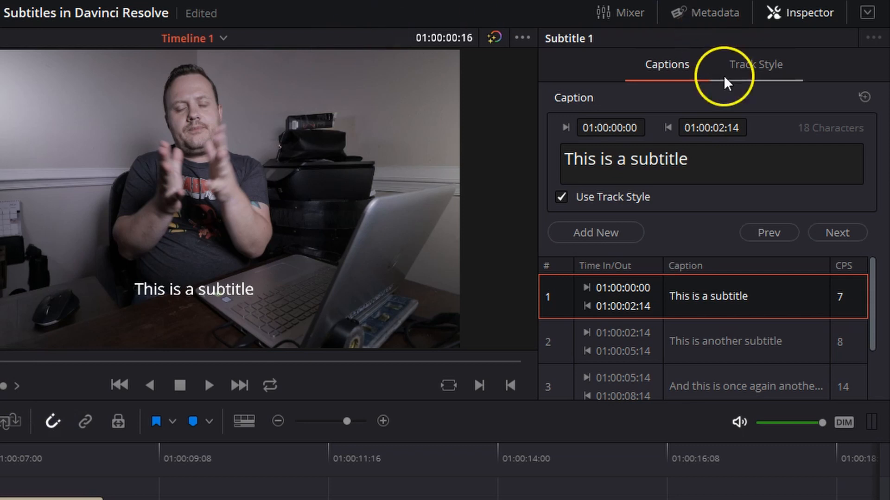
Set the track style font to AR BLANCA with Italic face and centered alignment
left_click(755, 64)
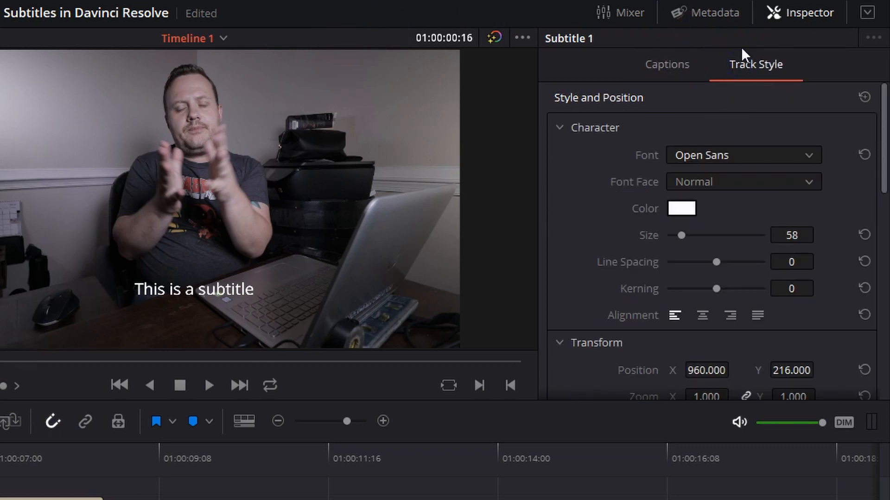
left_click(742, 155)
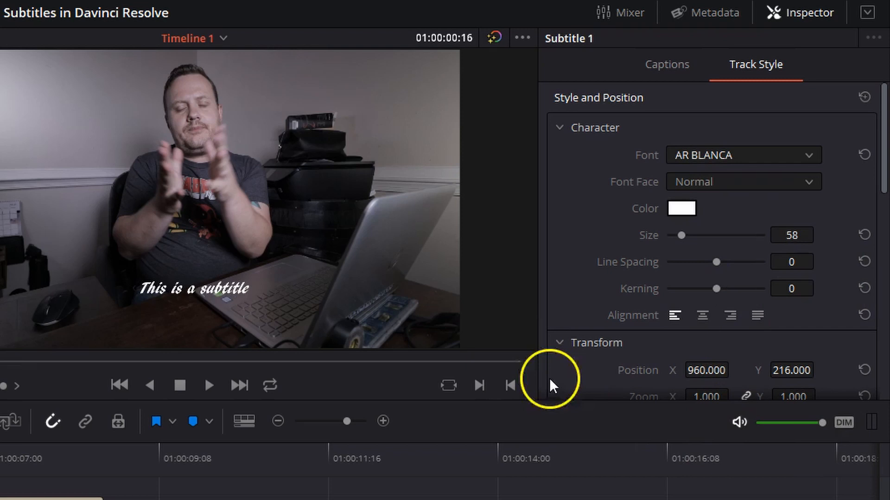
left_click(741, 182)
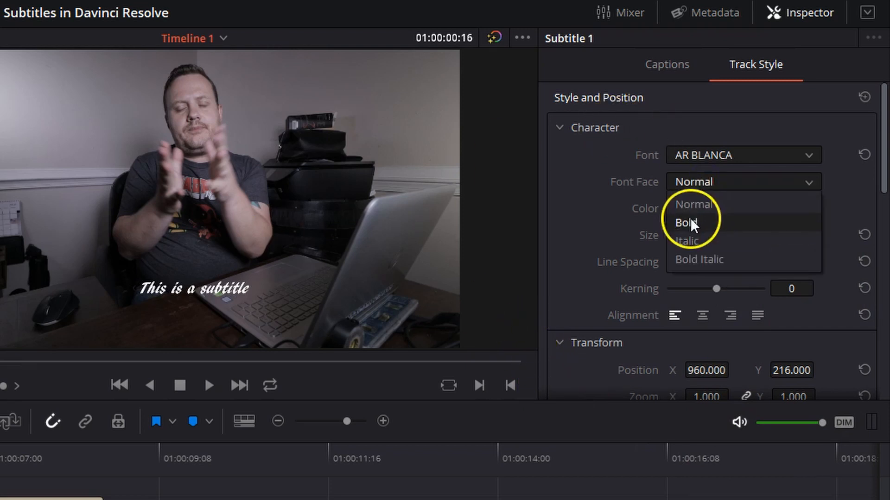
left_click(686, 221)
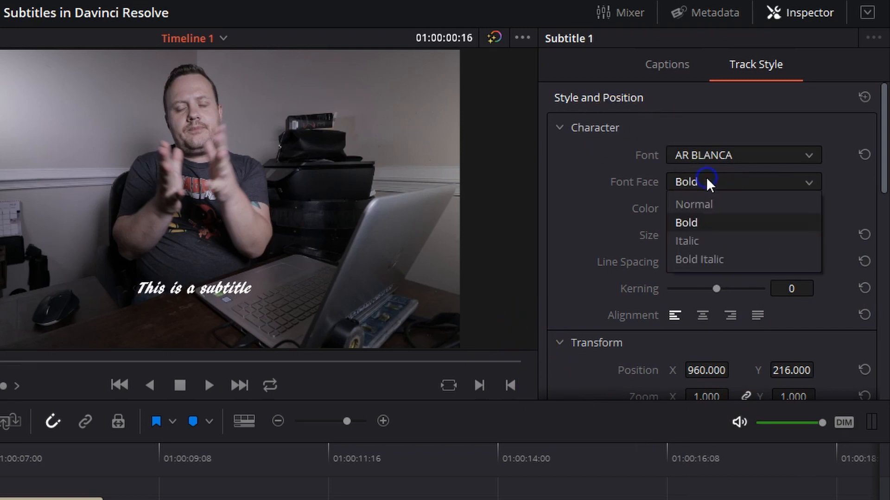
left_click(687, 241)
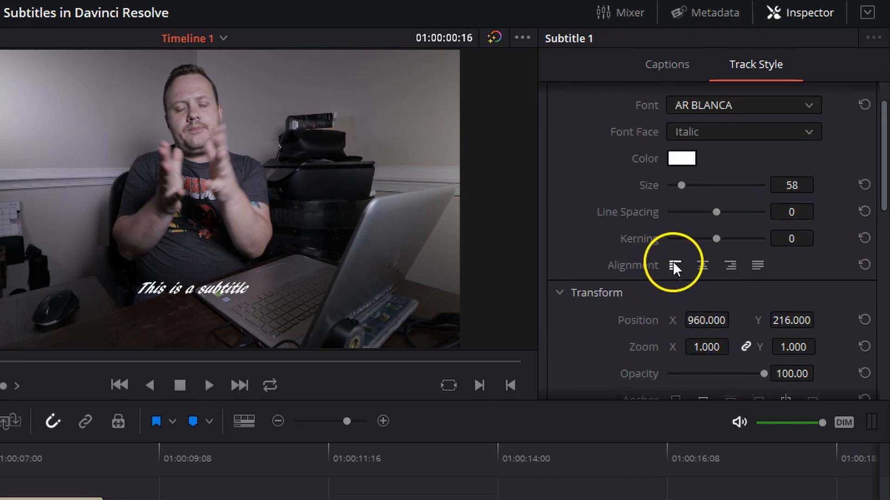
scroll("down", 3)
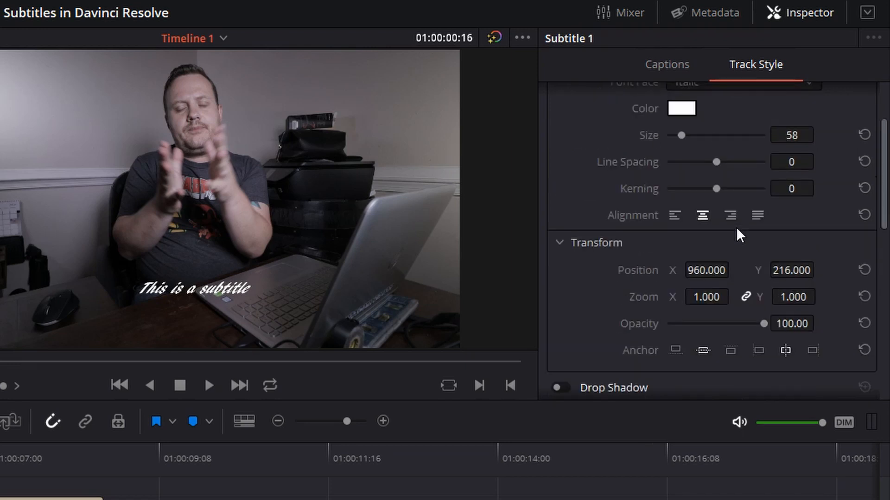
scroll("down", 3)
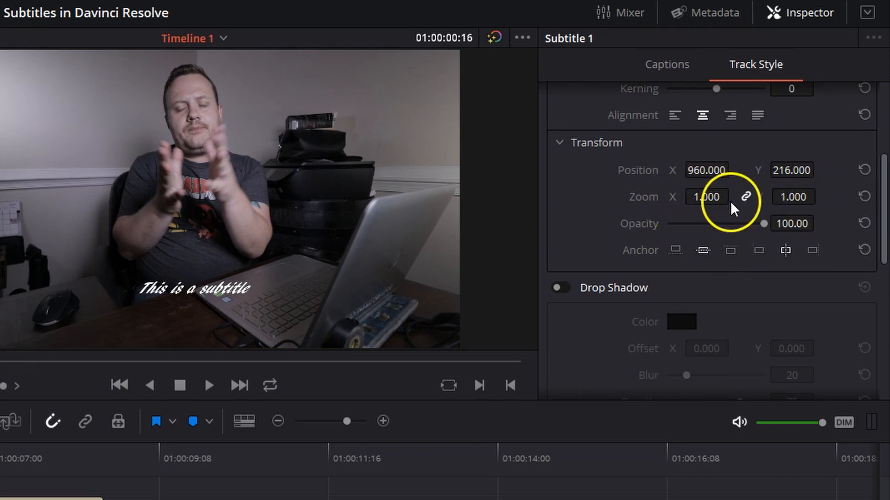
Enable a stroke and a half-opacity background in the subtitle track style
left_click(559, 188)
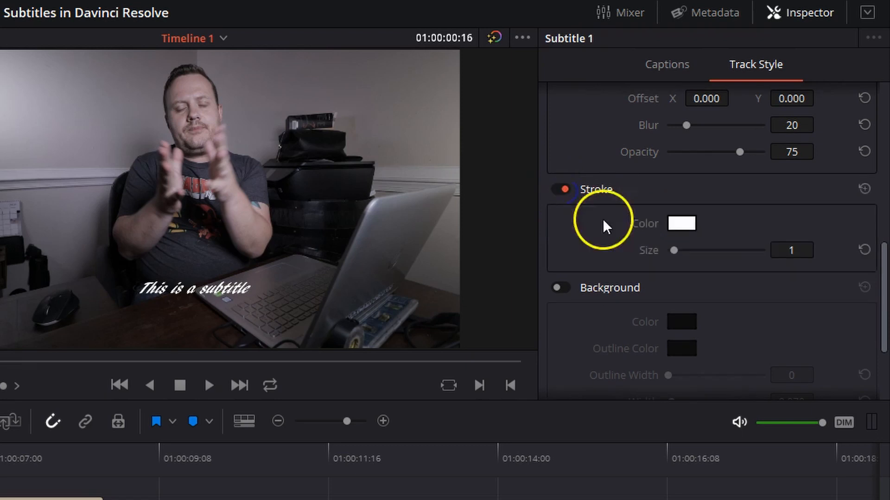
left_click_drag(674, 250, 716, 250)
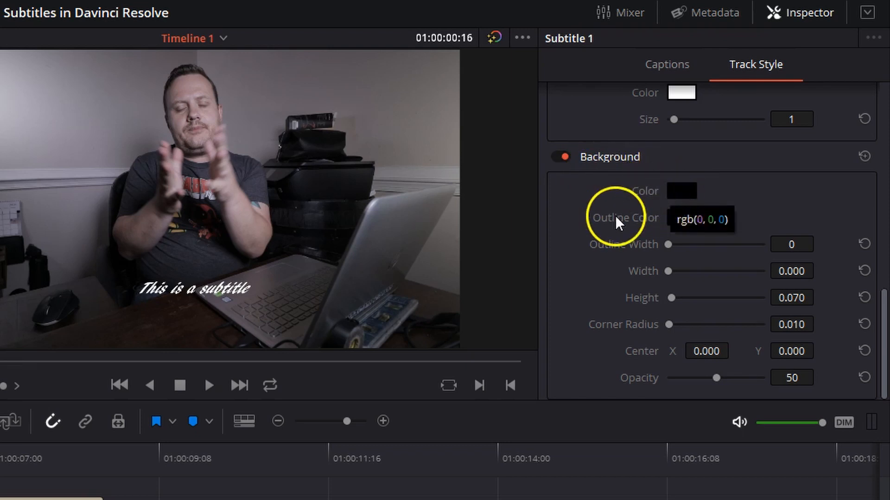
mouse_move(666, 271)
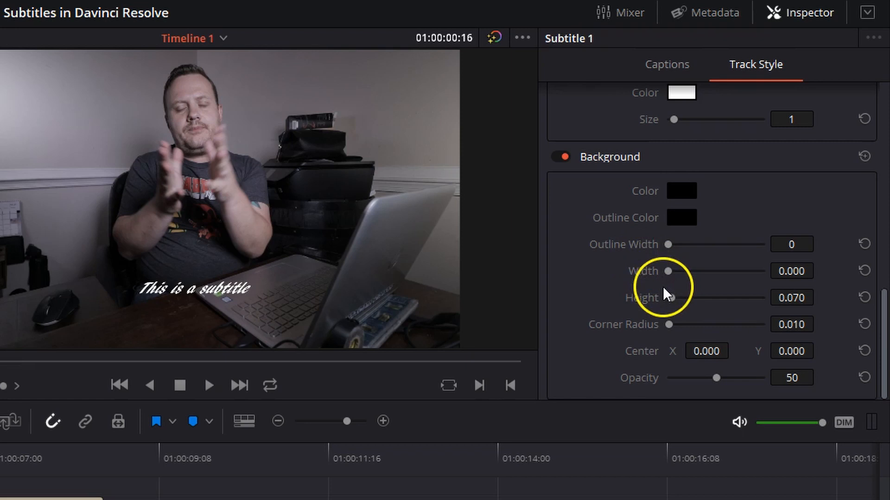
mouse_move(684, 346)
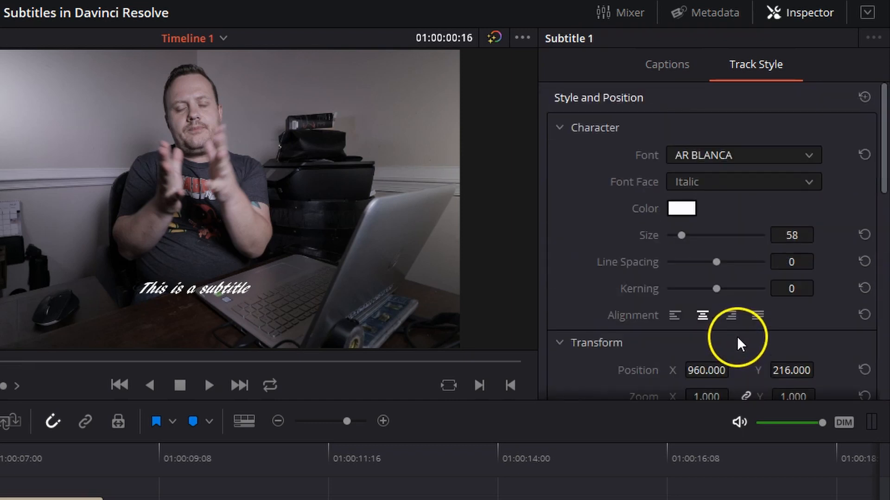
scroll("down", 3)
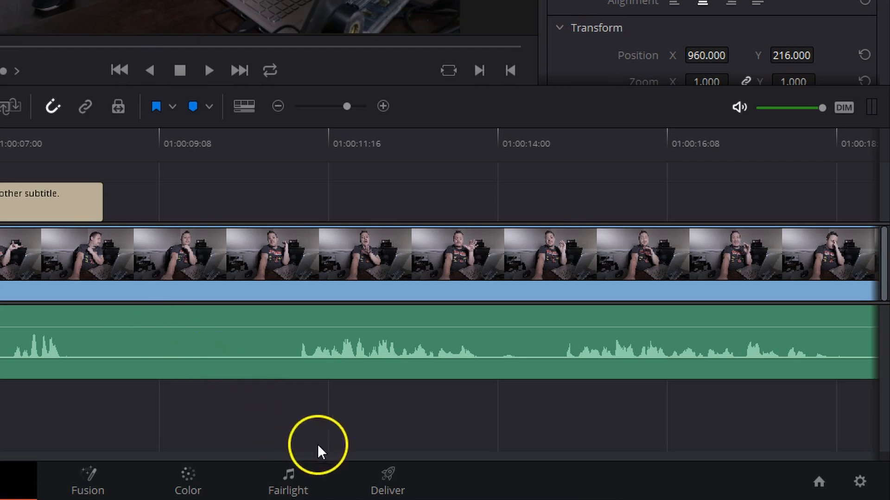
On the Deliver page, use H.264 Master, name it Subtitle Example, save to the Subtitles in Davinci Resolve folder
left_click(388, 479)
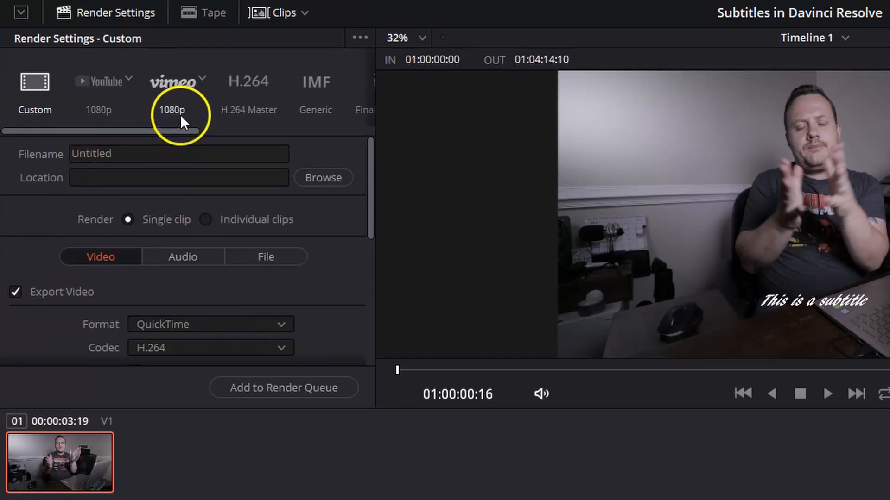
left_click(249, 81)
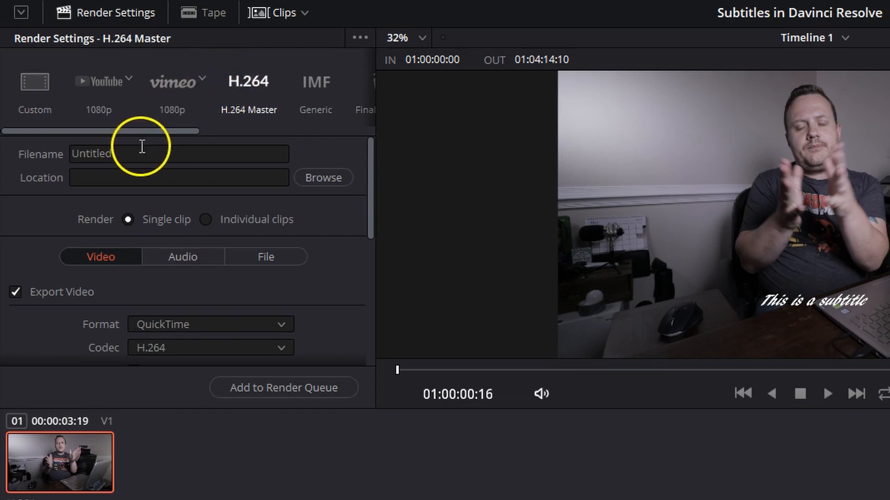
type("S")
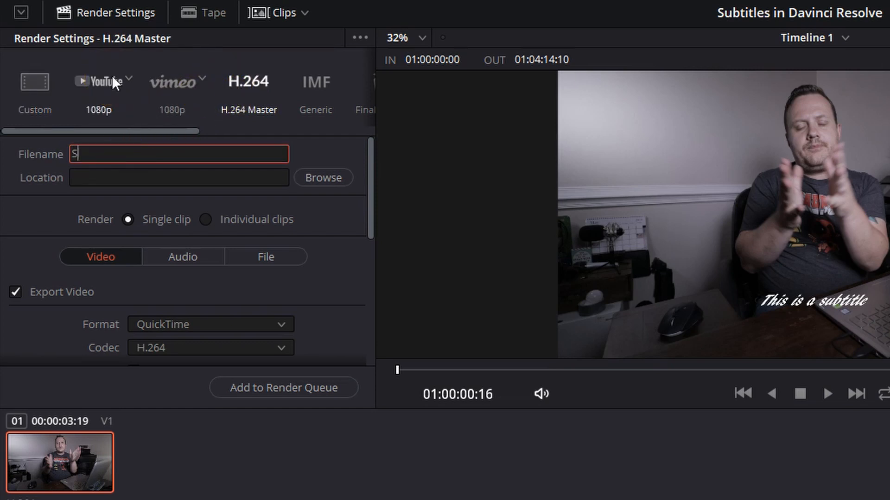
type("ubtitle Example")
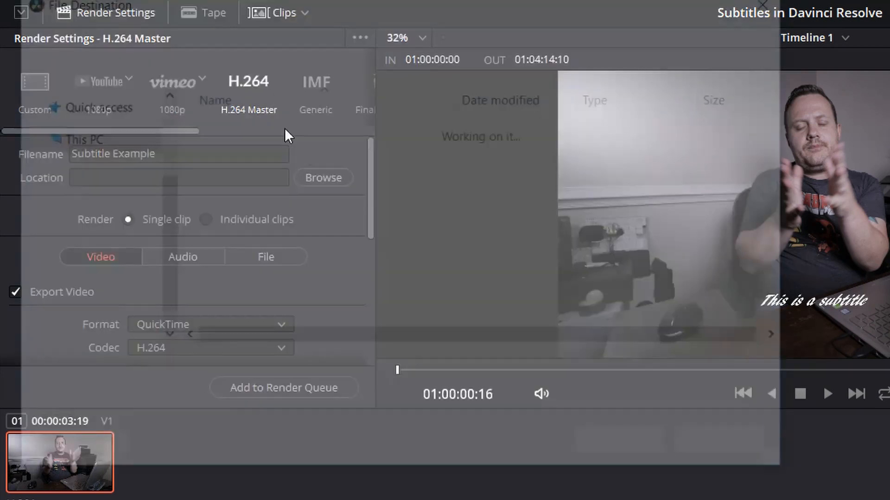
left_click(323, 178)
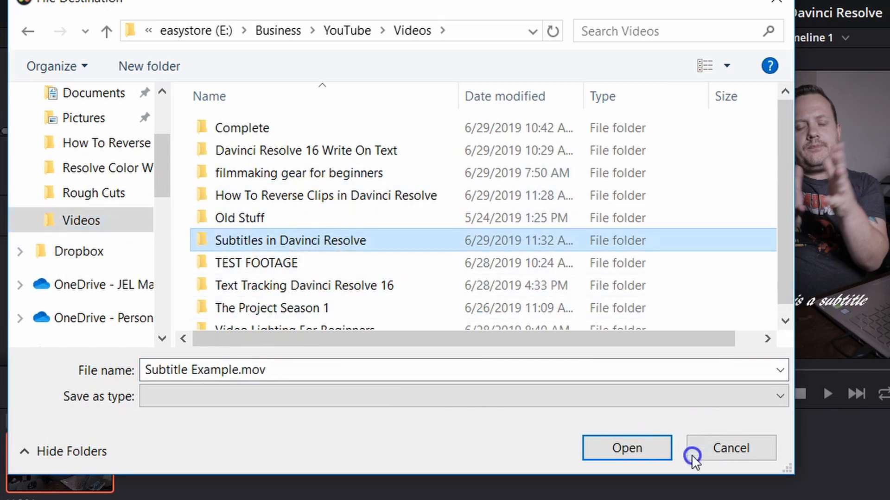
left_click(627, 448)
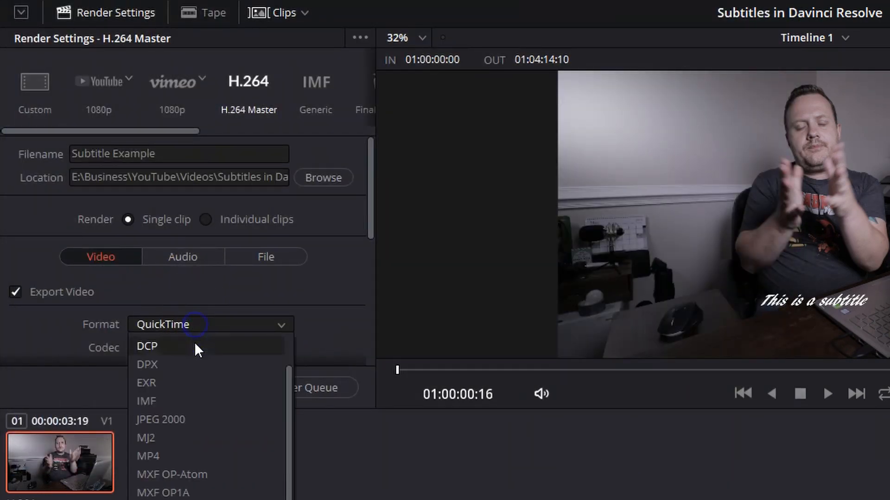
Set format to MP4 and turn on subtitle export in Subtitle Settings
left_click(148, 456)
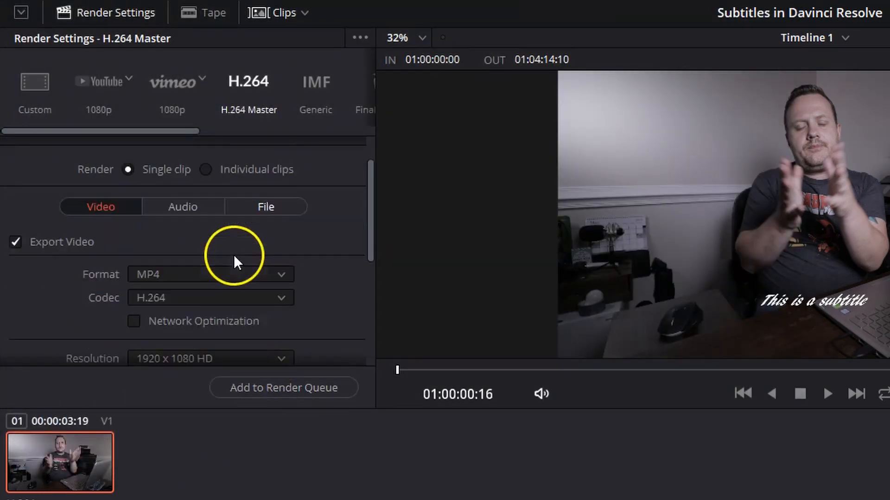
scroll("down", 3)
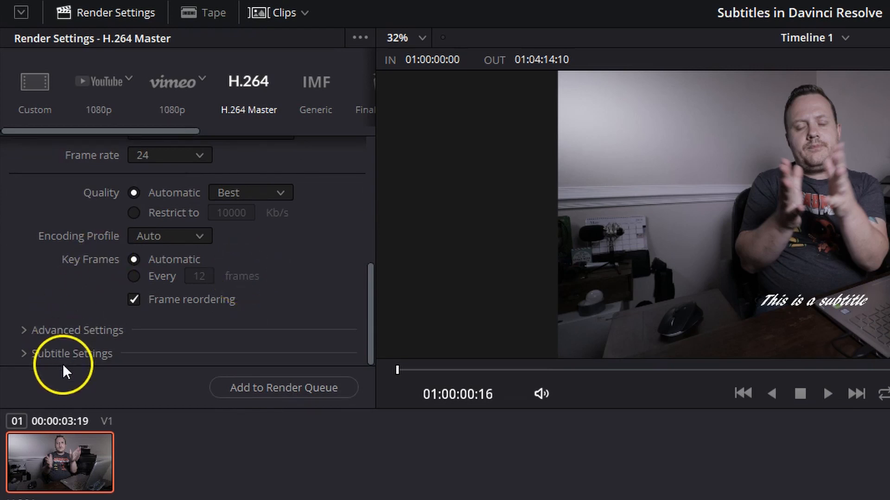
left_click(72, 353)
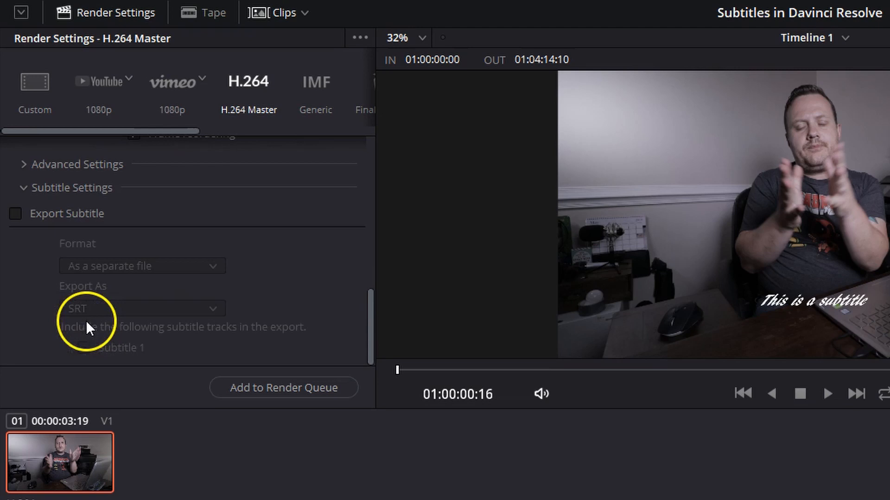
left_click(16, 213)
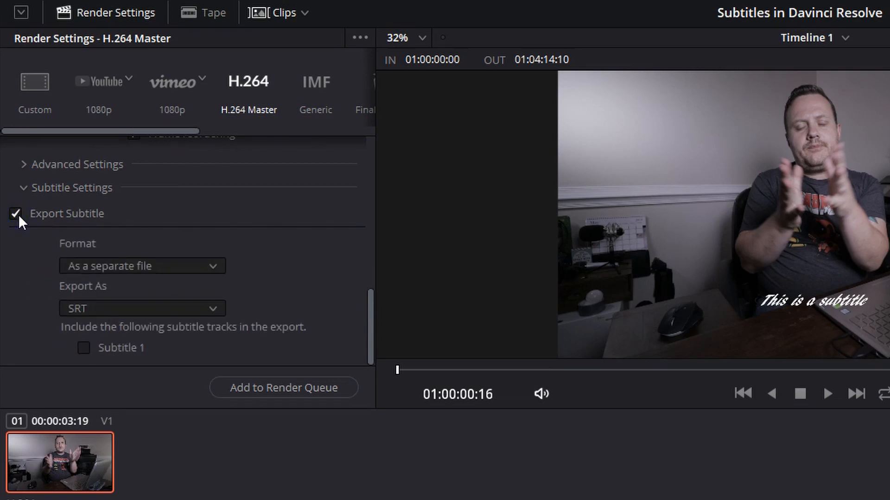
left_click(142, 266)
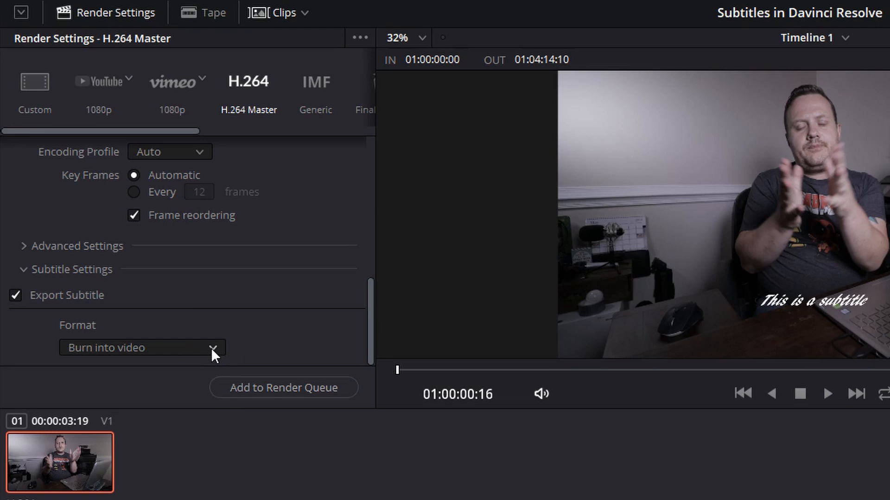
Export Subtitle 1 as a separate SRT file and add the job to the render queue
left_click(142, 347)
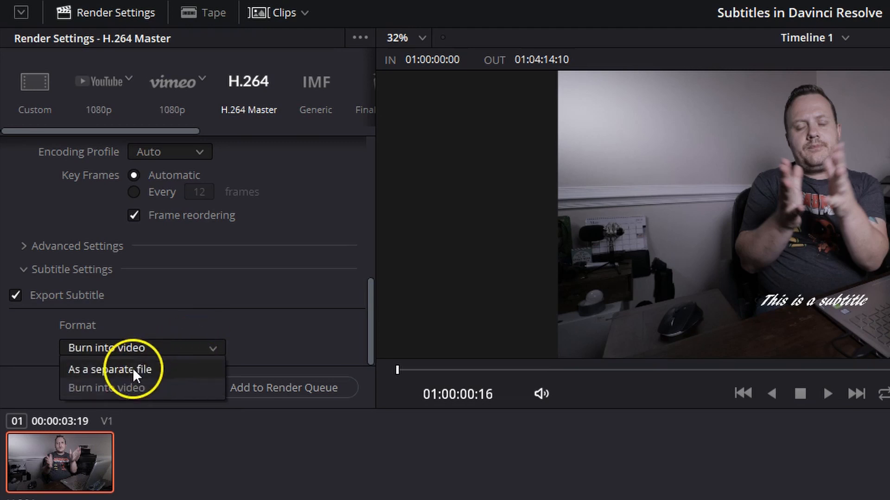
left_click(111, 370)
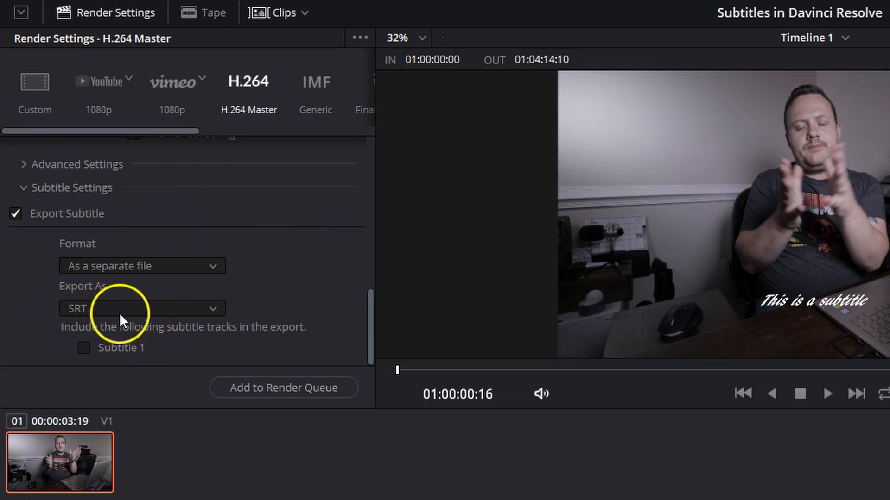
left_click(142, 309)
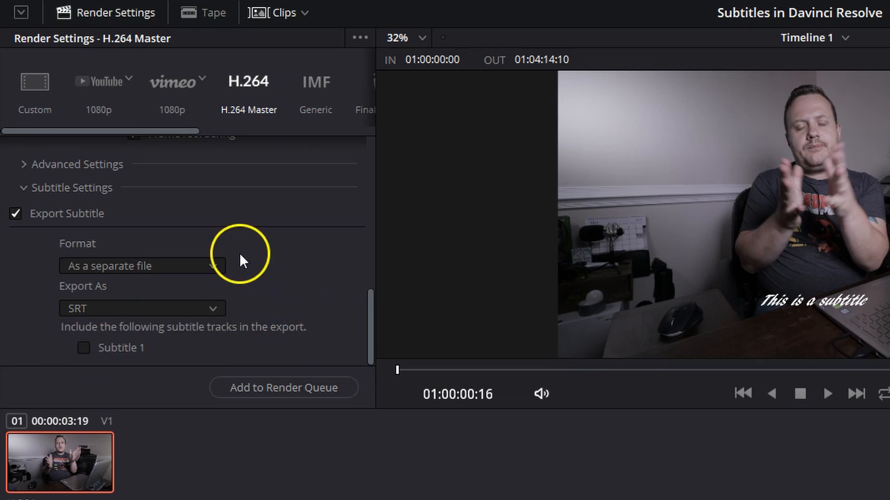
mouse_move(88, 371)
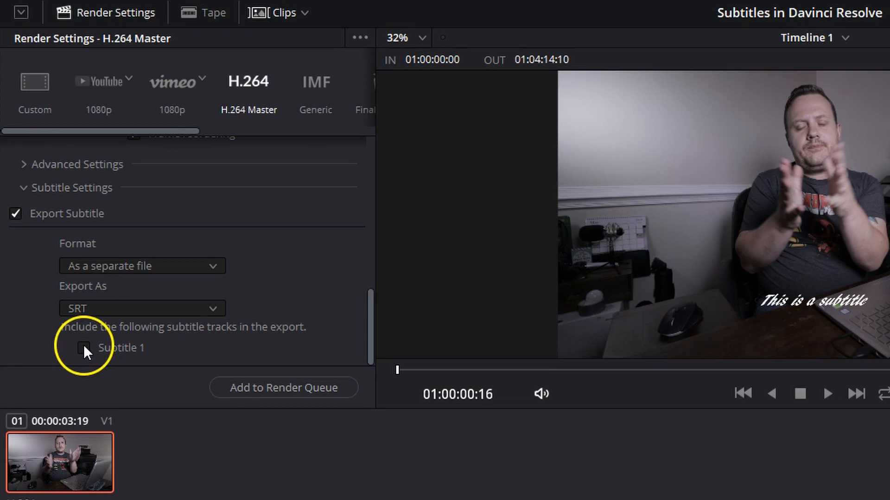
left_click(84, 348)
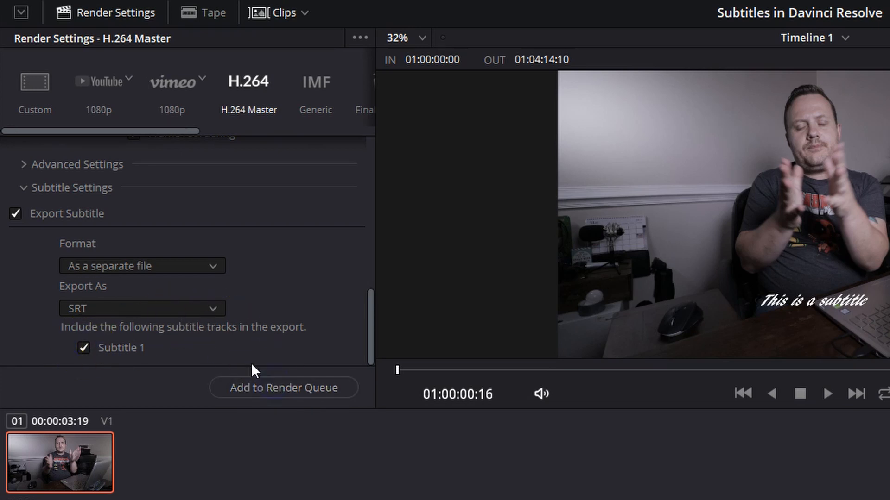
left_click(283, 387)
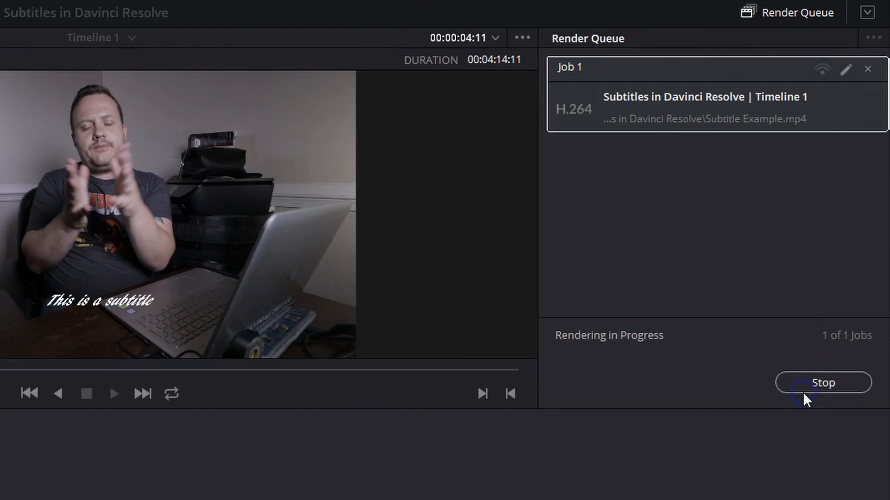